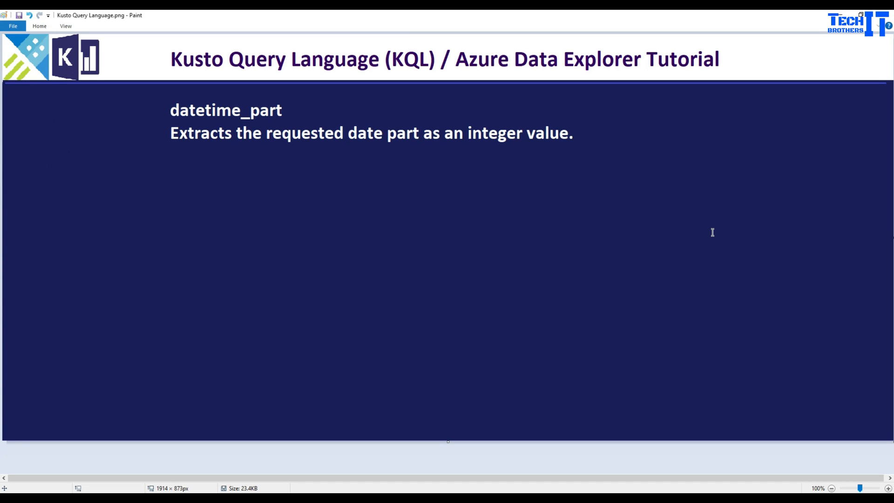
pyautogui.moveTo(277, 143)
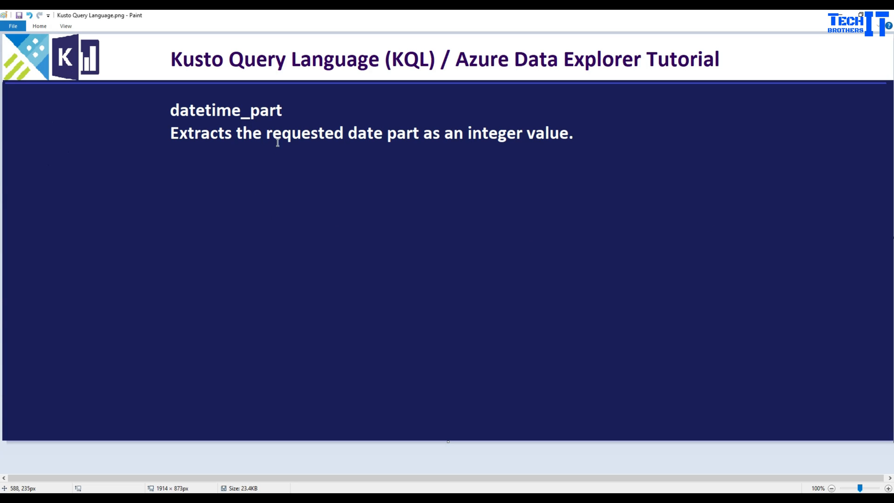
pyautogui.moveTo(438, 165)
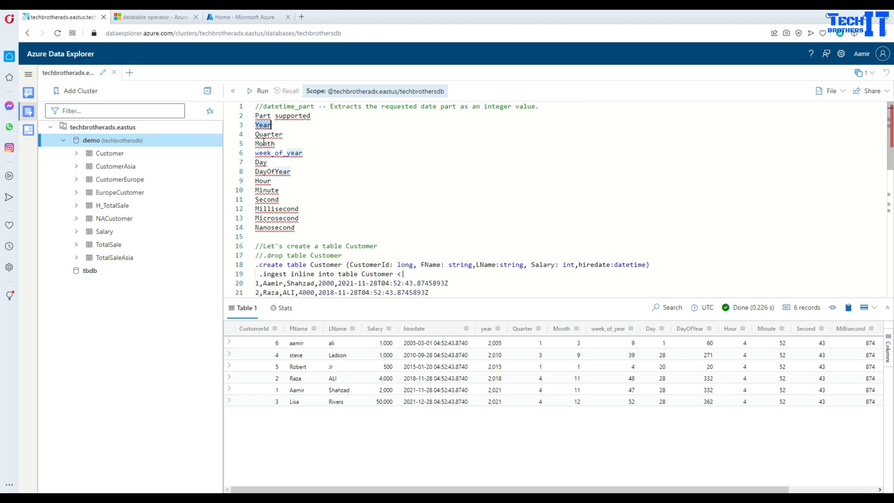
pyautogui.click(267, 152)
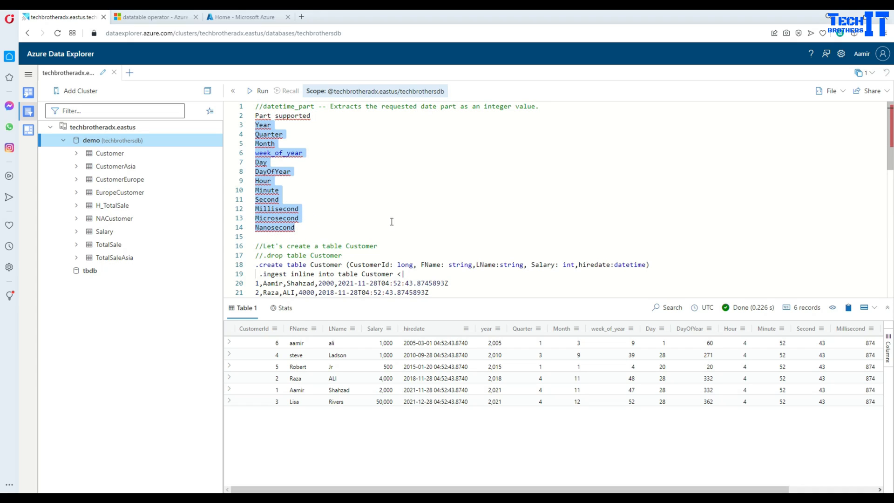
pyautogui.scroll(-3)
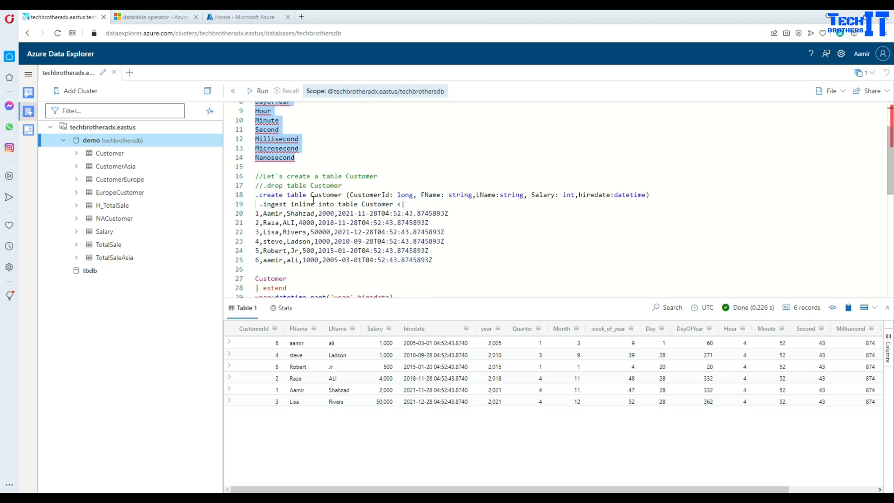
pyautogui.click(318, 195)
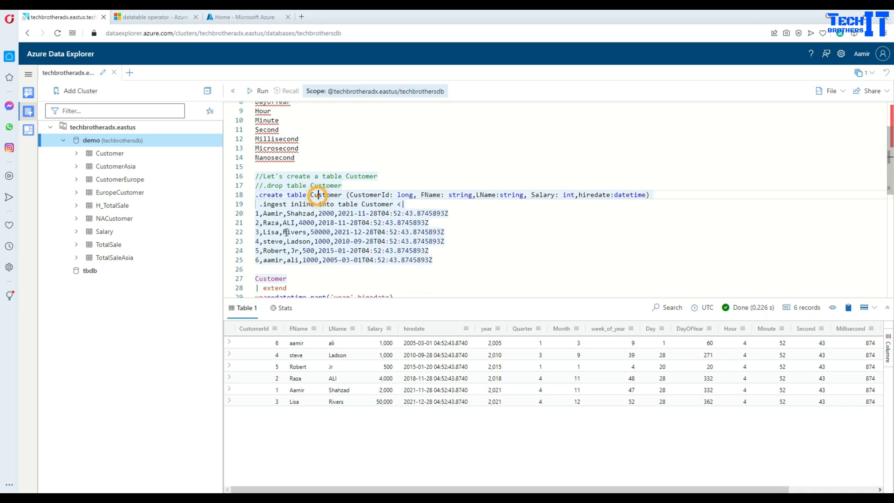
pyautogui.scroll(-3)
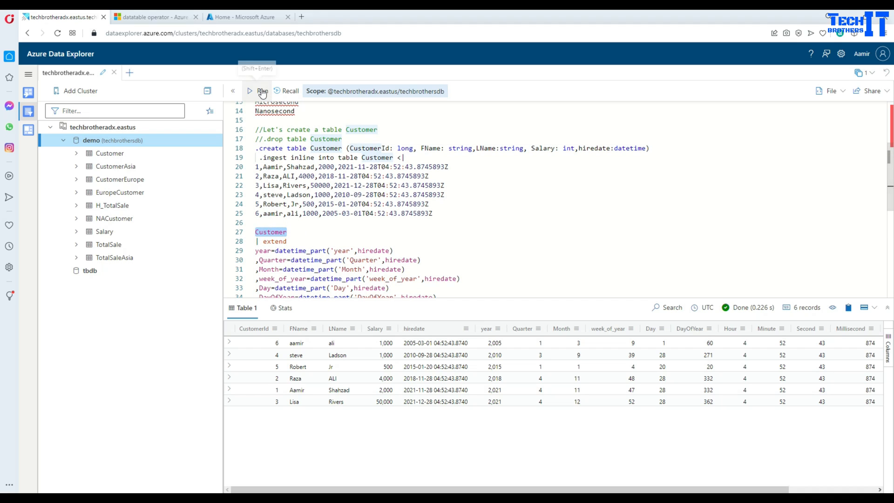
# - Run the plain Customer query to show the six records with only base columns
pyautogui.click(262, 90)
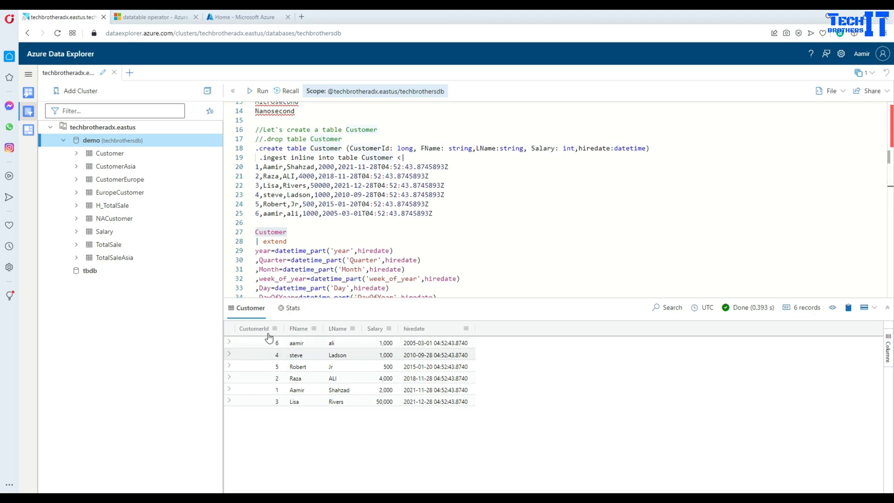
pyautogui.moveTo(434, 351)
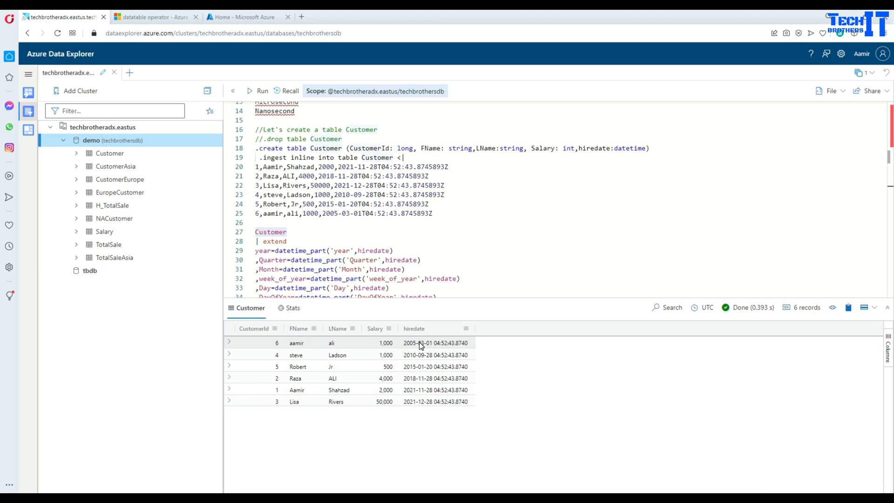
pyautogui.moveTo(439, 347)
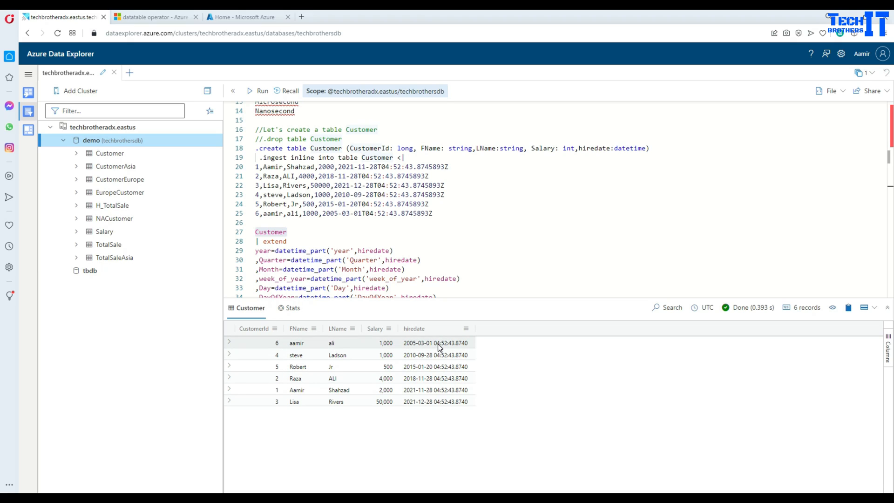
pyautogui.moveTo(448, 346)
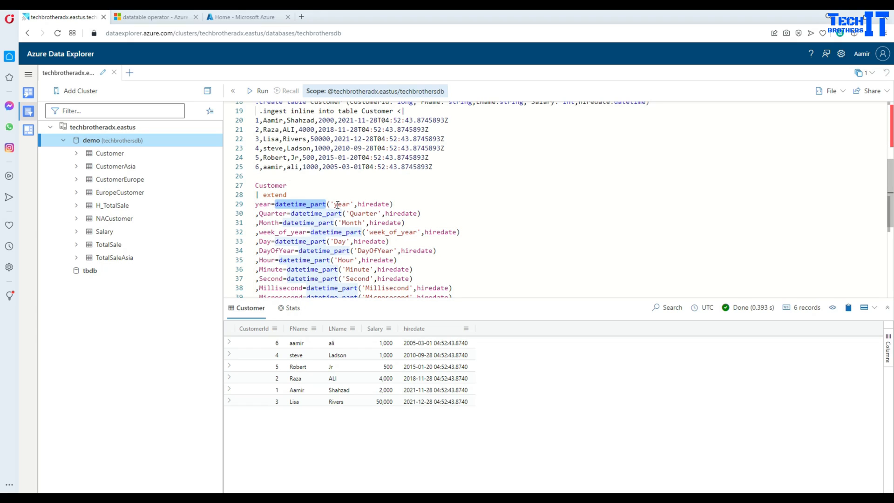
# - Run the query extended with a year column from datetime_part('year', hiredate)
pyautogui.doubleClick(339, 204)
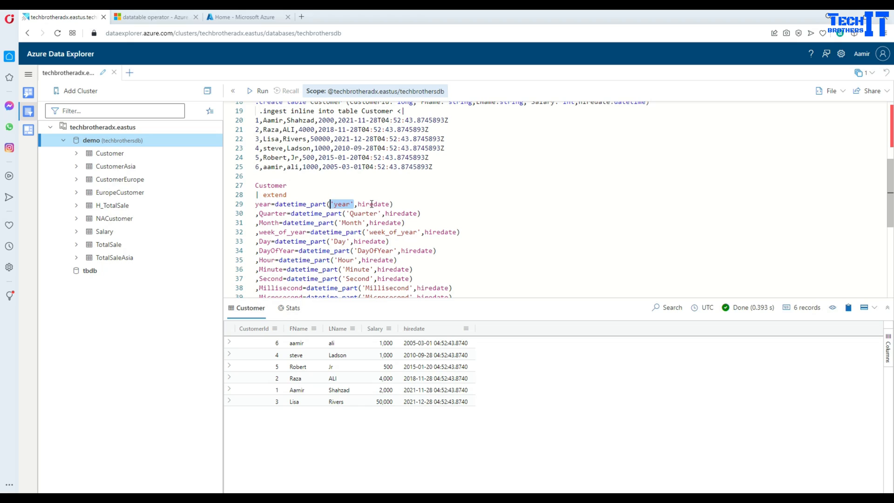
pyautogui.moveTo(374, 204)
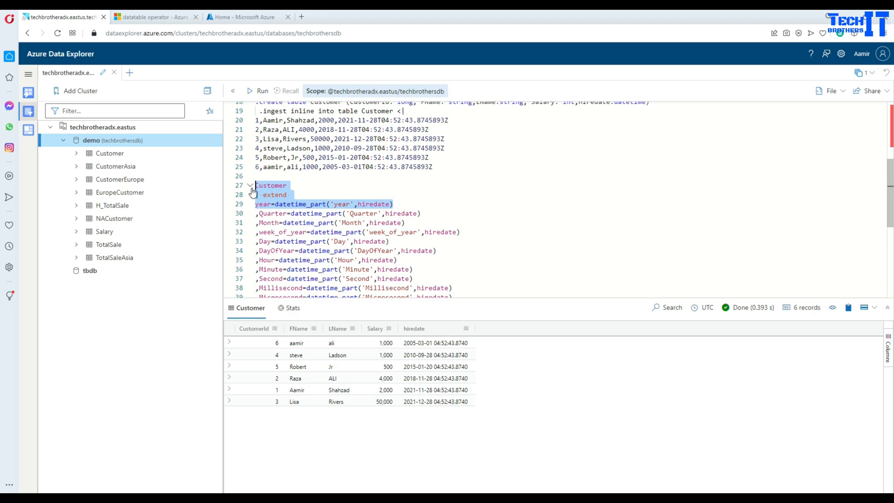
pyautogui.click(262, 90)
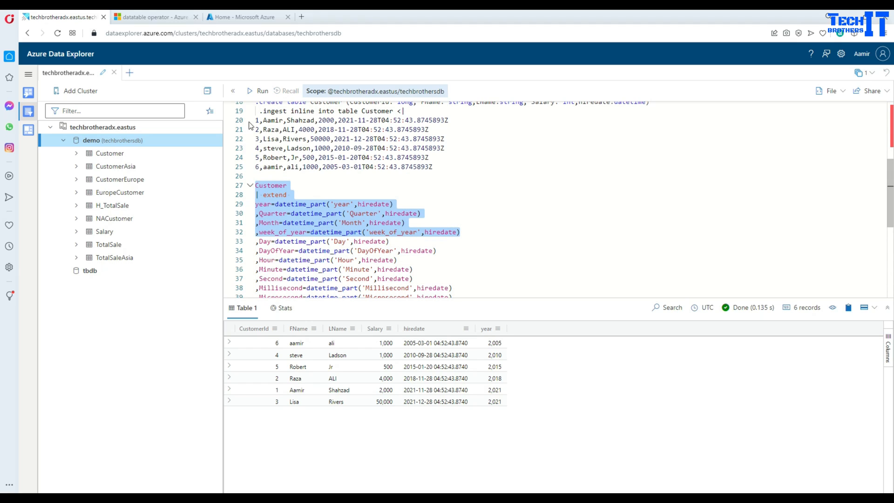
# - Run the query through week_of_year, adding Quarter, Month and week_of_year columns
pyautogui.click(262, 91)
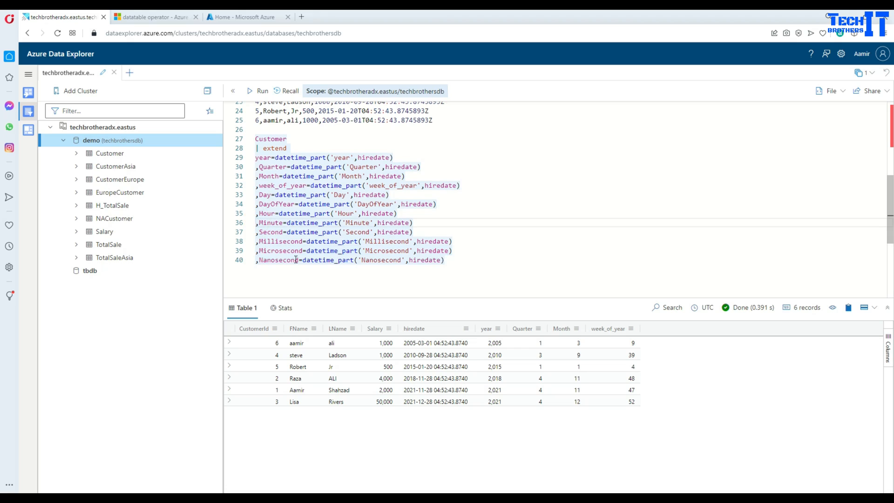
pyautogui.moveTo(634, 337)
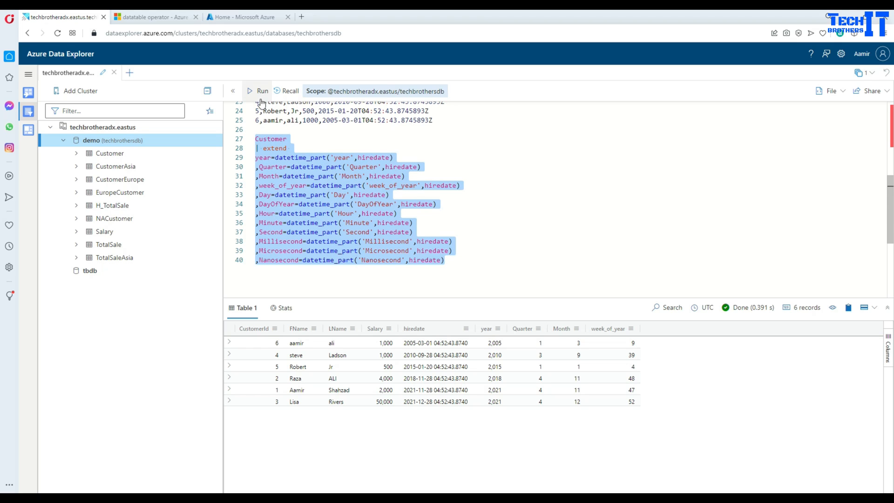
# - Run the full extend query through Nanosecond, adding Day, DayOfYear, Hour, Minute, Second, Millisecond columns
pyautogui.click(261, 91)
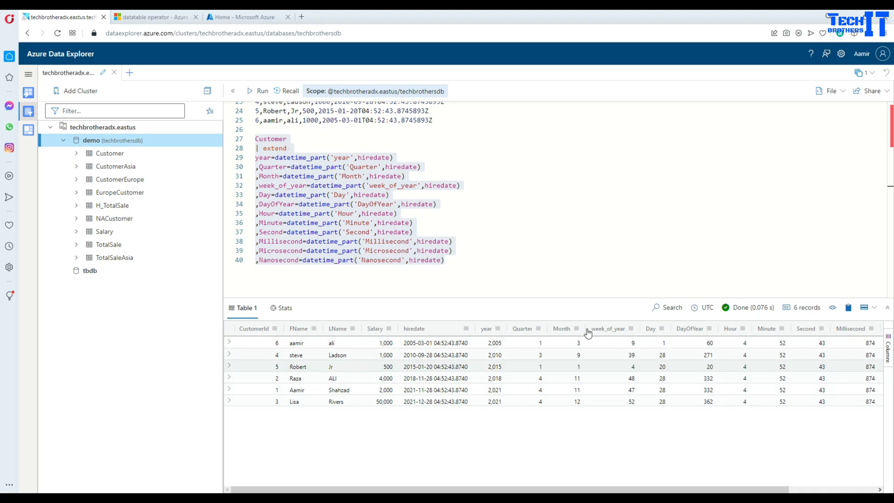
pyautogui.moveTo(635, 328)
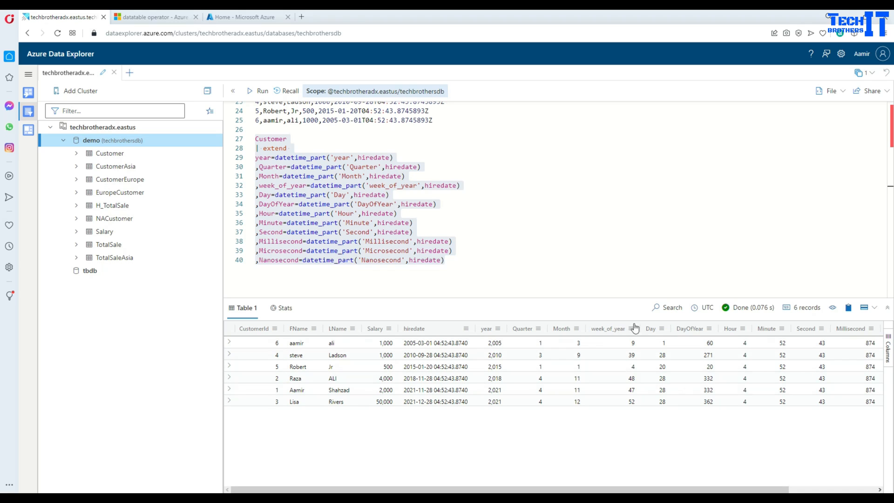
pyautogui.moveTo(731, 337)
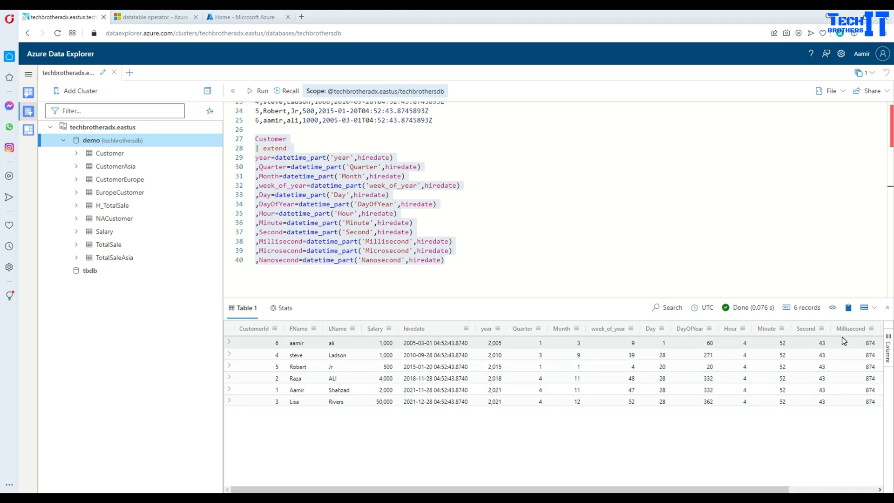
pyautogui.moveTo(439, 347)
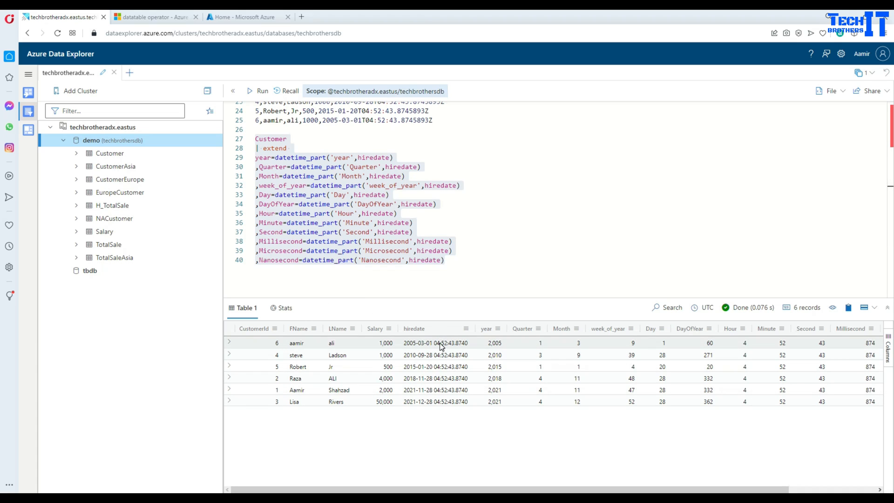
pyautogui.moveTo(441, 347)
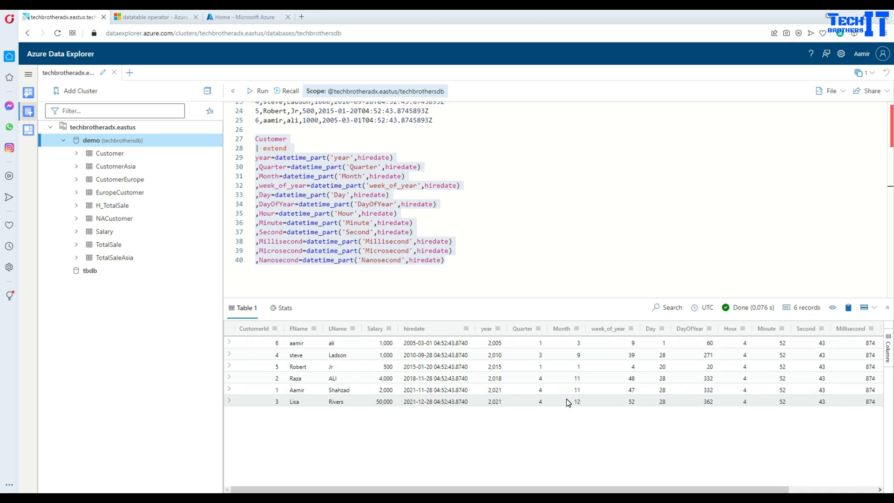
pyautogui.moveTo(467, 400)
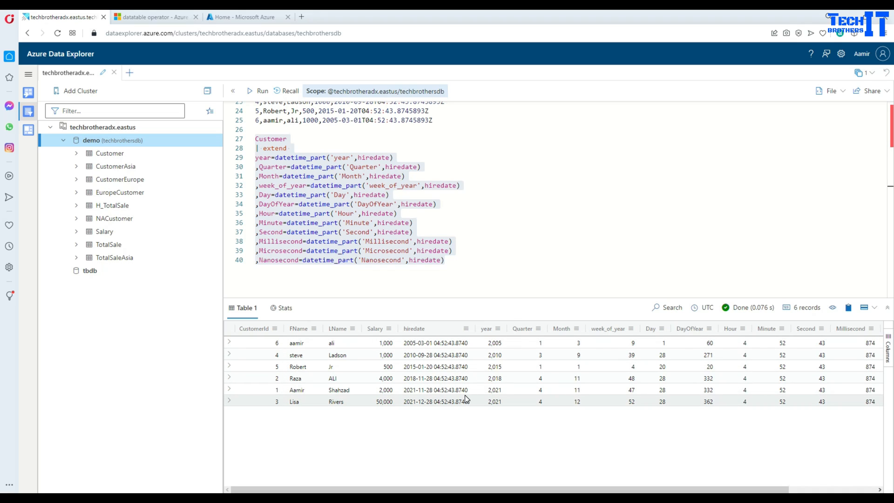